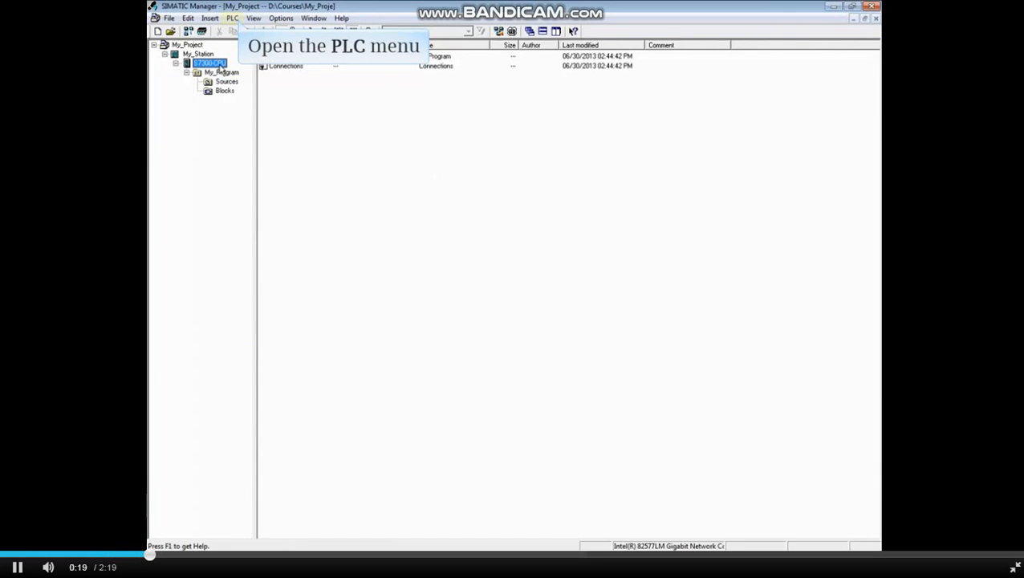
- Show Module Information for the CPU 315-2 PN/DP via PLC > Diagnostic/Setting
left_click(232, 18)
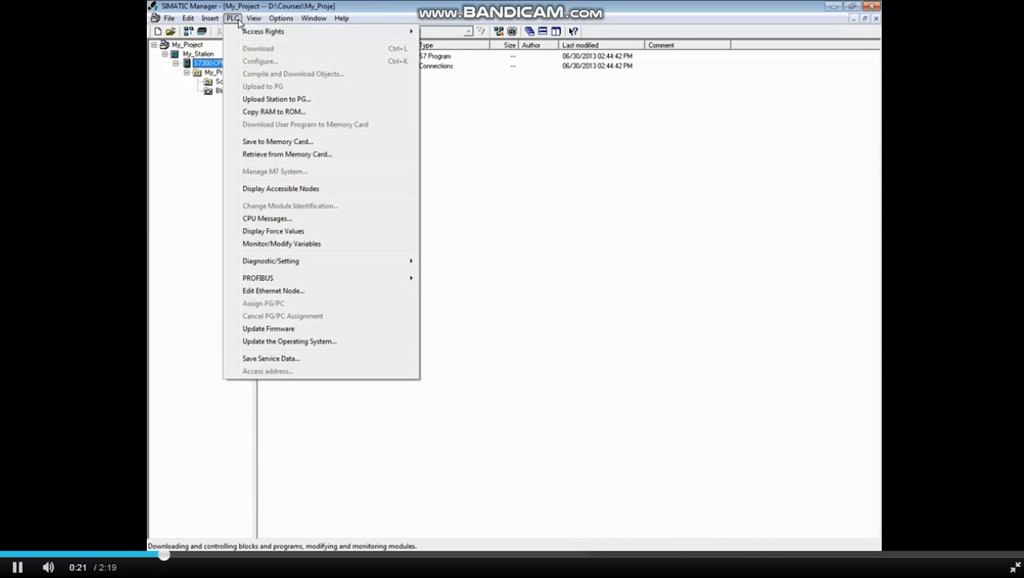
mouse_move(271, 261)
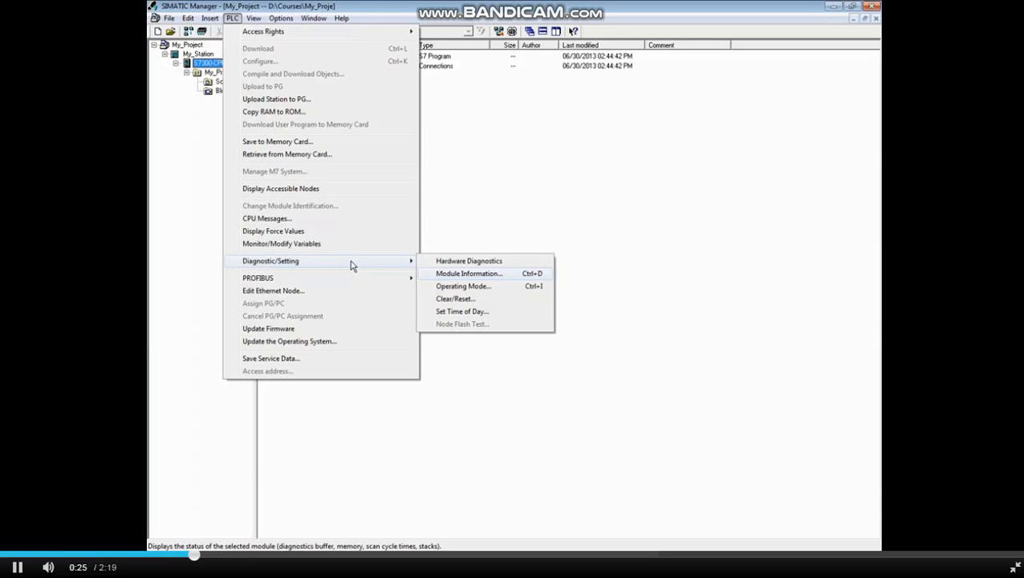
mouse_move(468, 272)
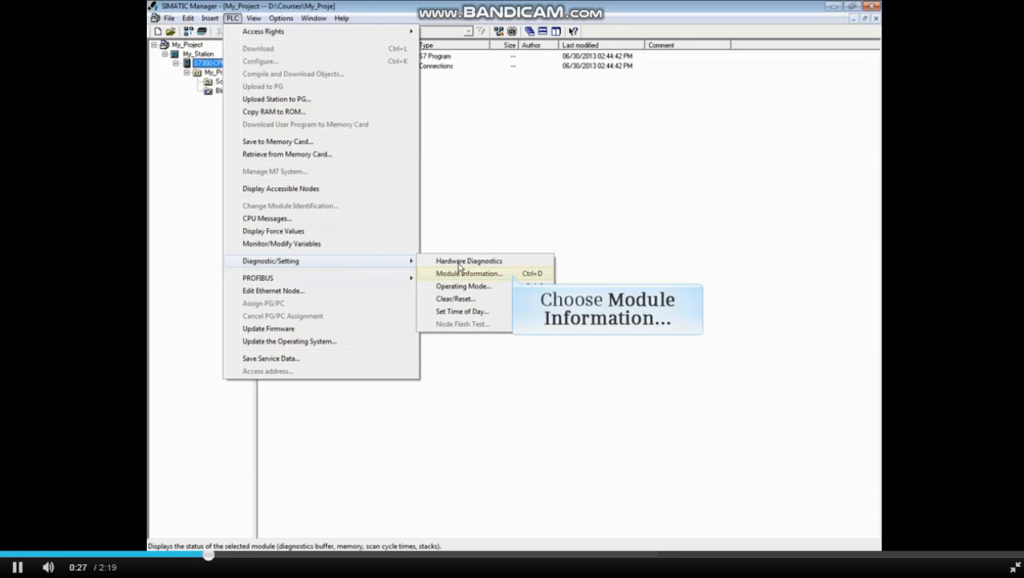
left_click(468, 272)
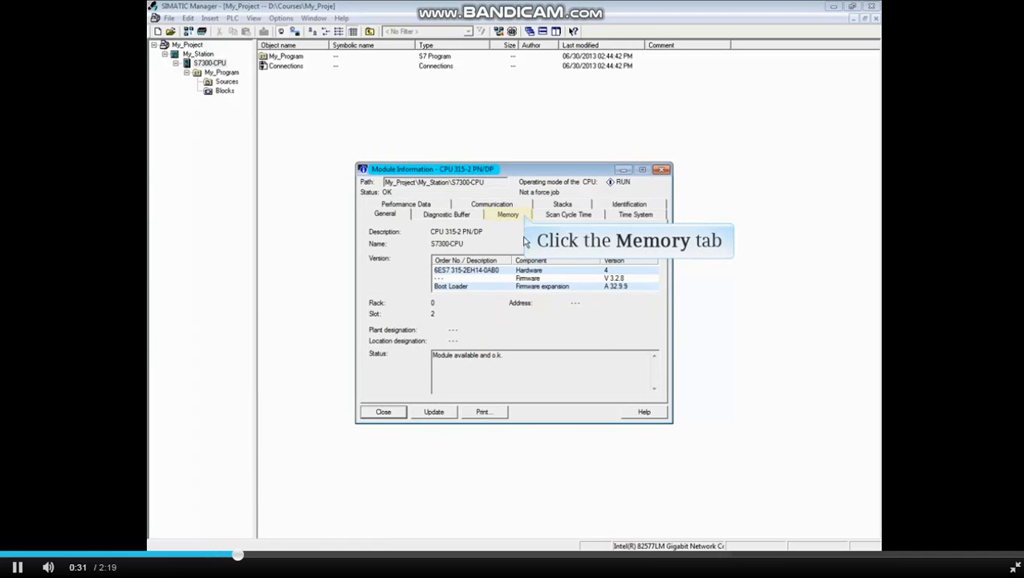
- Review the Memory usage, then the Scan Cycle Time figures (0 ms shortest, 1 ms current, 3 ms longest)
left_click(507, 214)
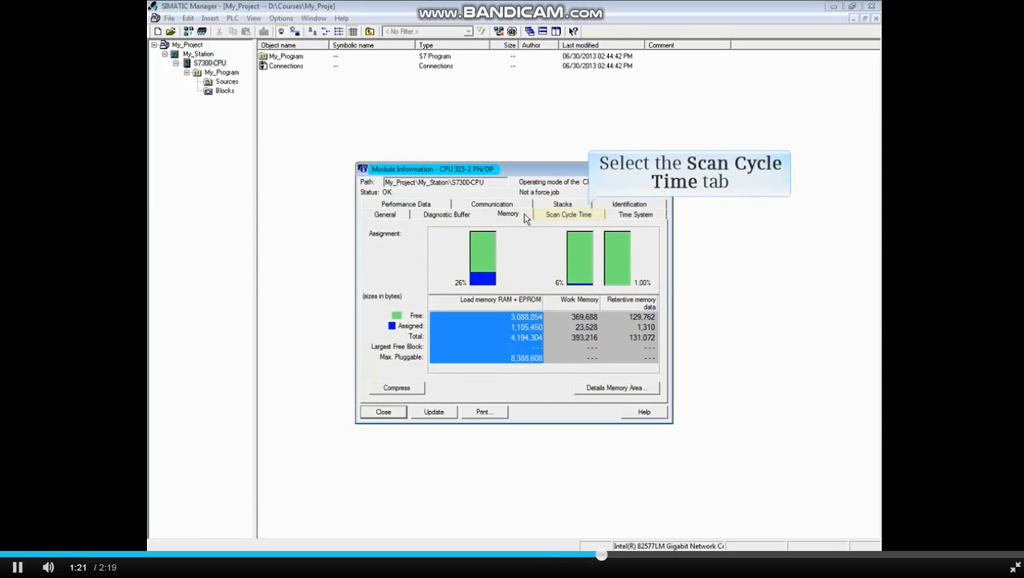
left_click(568, 214)
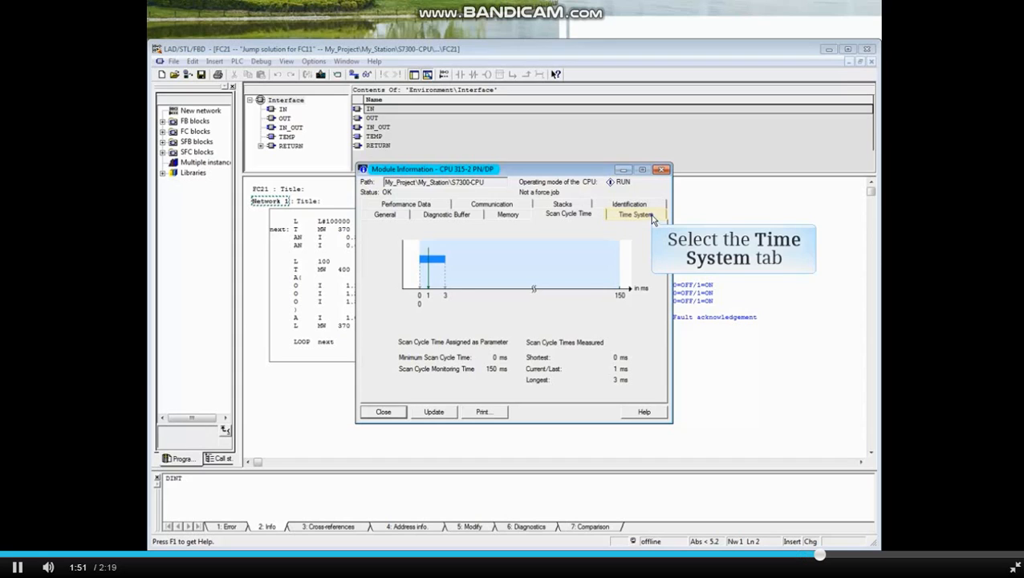
- Show the Time System details: module date 10/10/2013, real-time clock, run-time meter status
left_click(636, 214)
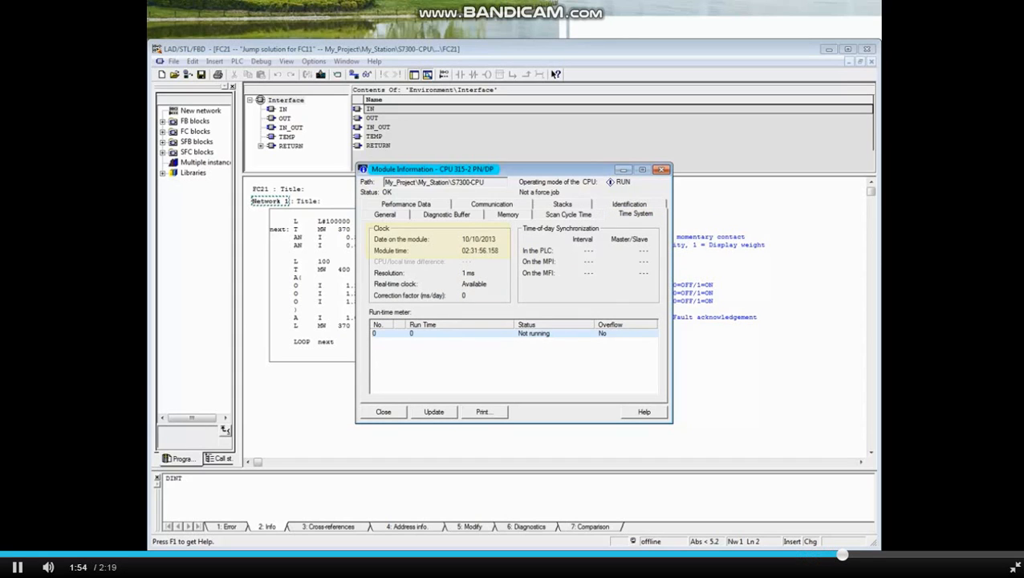